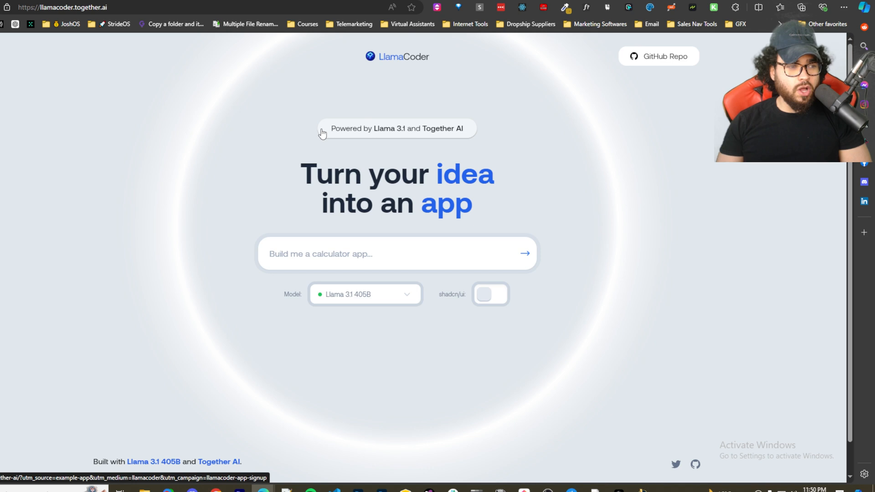
# Begin a prompt asking for a modern Task Manager app with cool features.
pyautogui.click(522, 253)
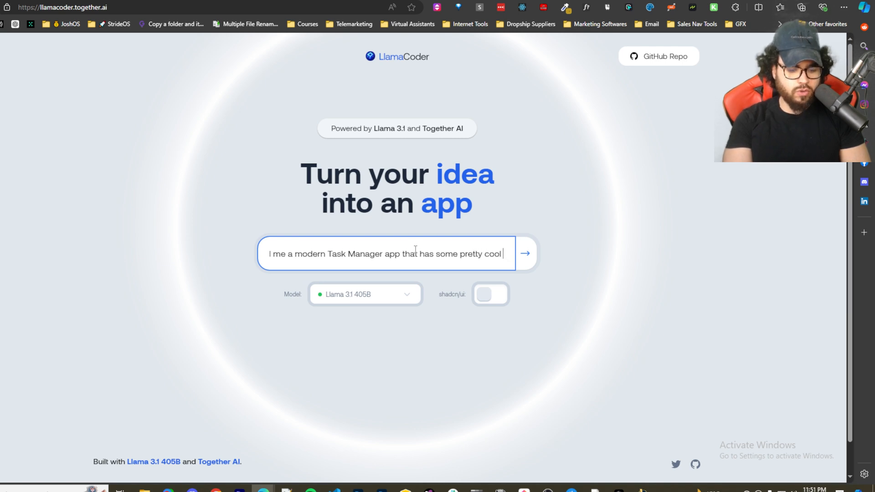
# Finish the prompt with 'features' and enable shadcn/ui for the generated app.
pyautogui.write('features')
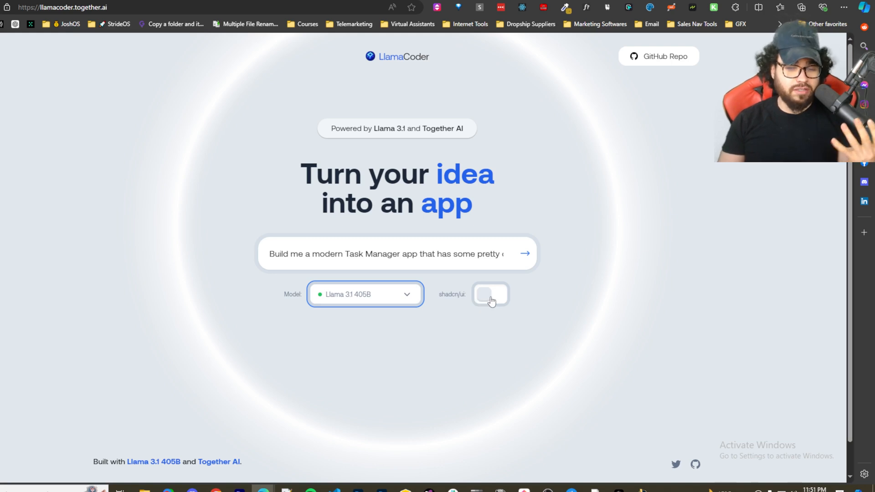
pyautogui.click(524, 253)
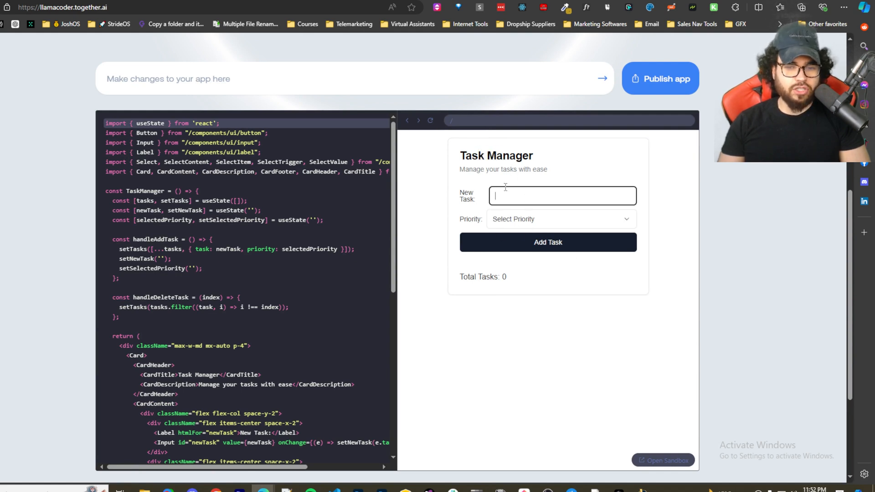
# Request a follow-up change: add a flag based on the priority the user picks.
pyautogui.write('based on the priority the user picks add a flag b')
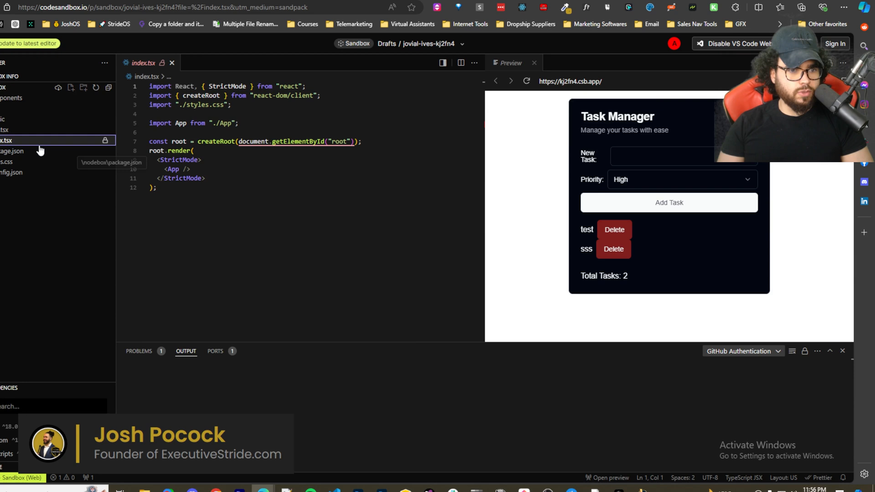
# View the Task Manager project's package.json in the CodeSandbox explorer.
pyautogui.click(8, 119)
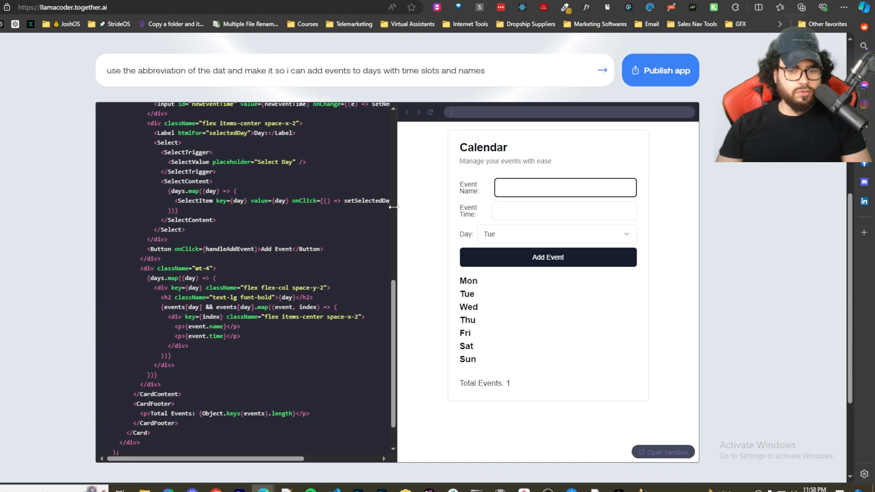
# Submit the follow-up for abbreviated weekdays with named, timed events in the Calendar.
pyautogui.click(659, 70)
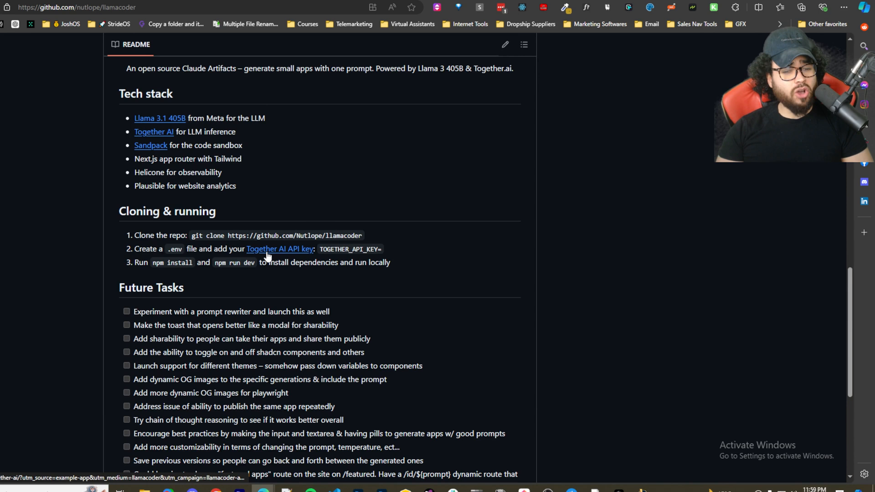
# Bring the README's Cloning & running instructions into view.
pyautogui.scroll(-3)
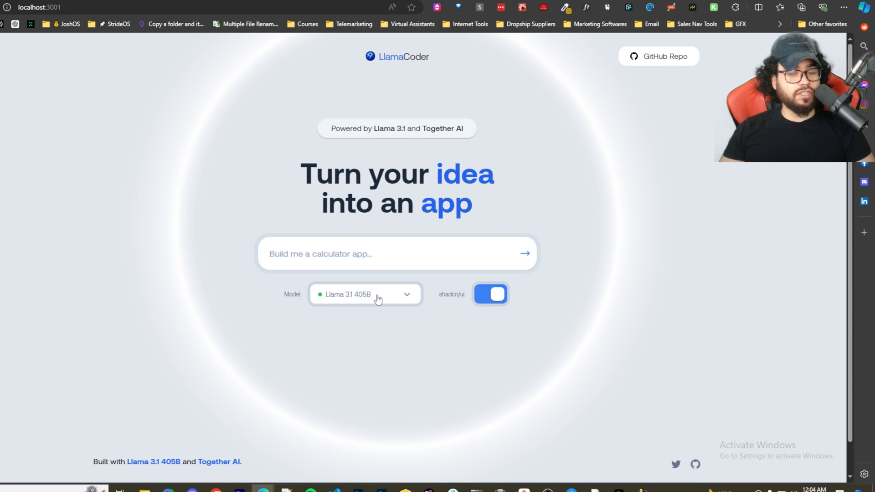
# Generate a 'Build a modern calculator app' prompt on the local LlamaCoder instance.
pyautogui.write('Build a mode')
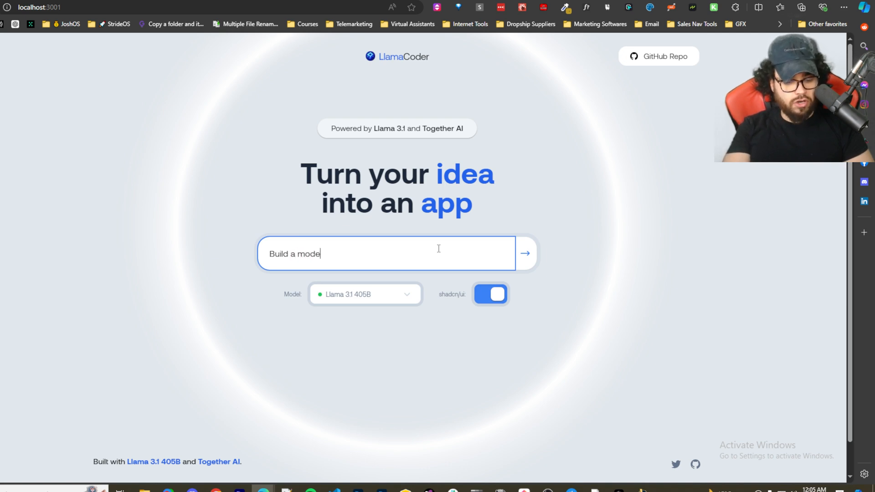
pyautogui.click(523, 254)
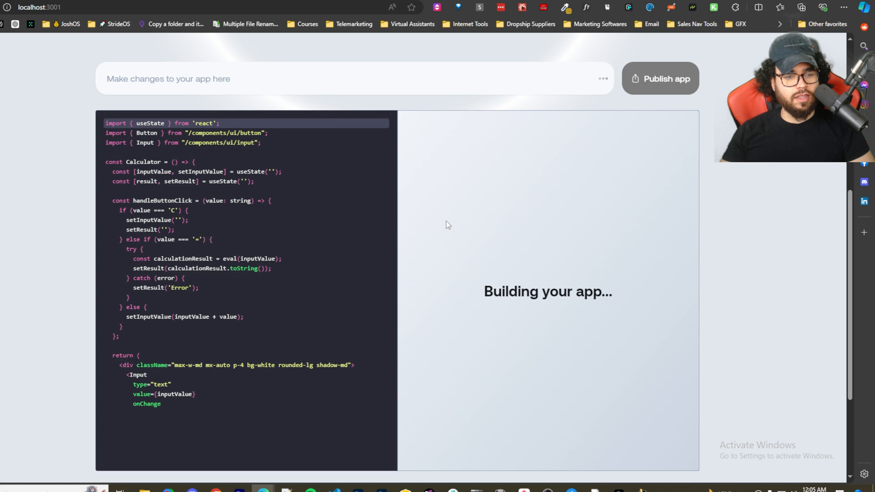